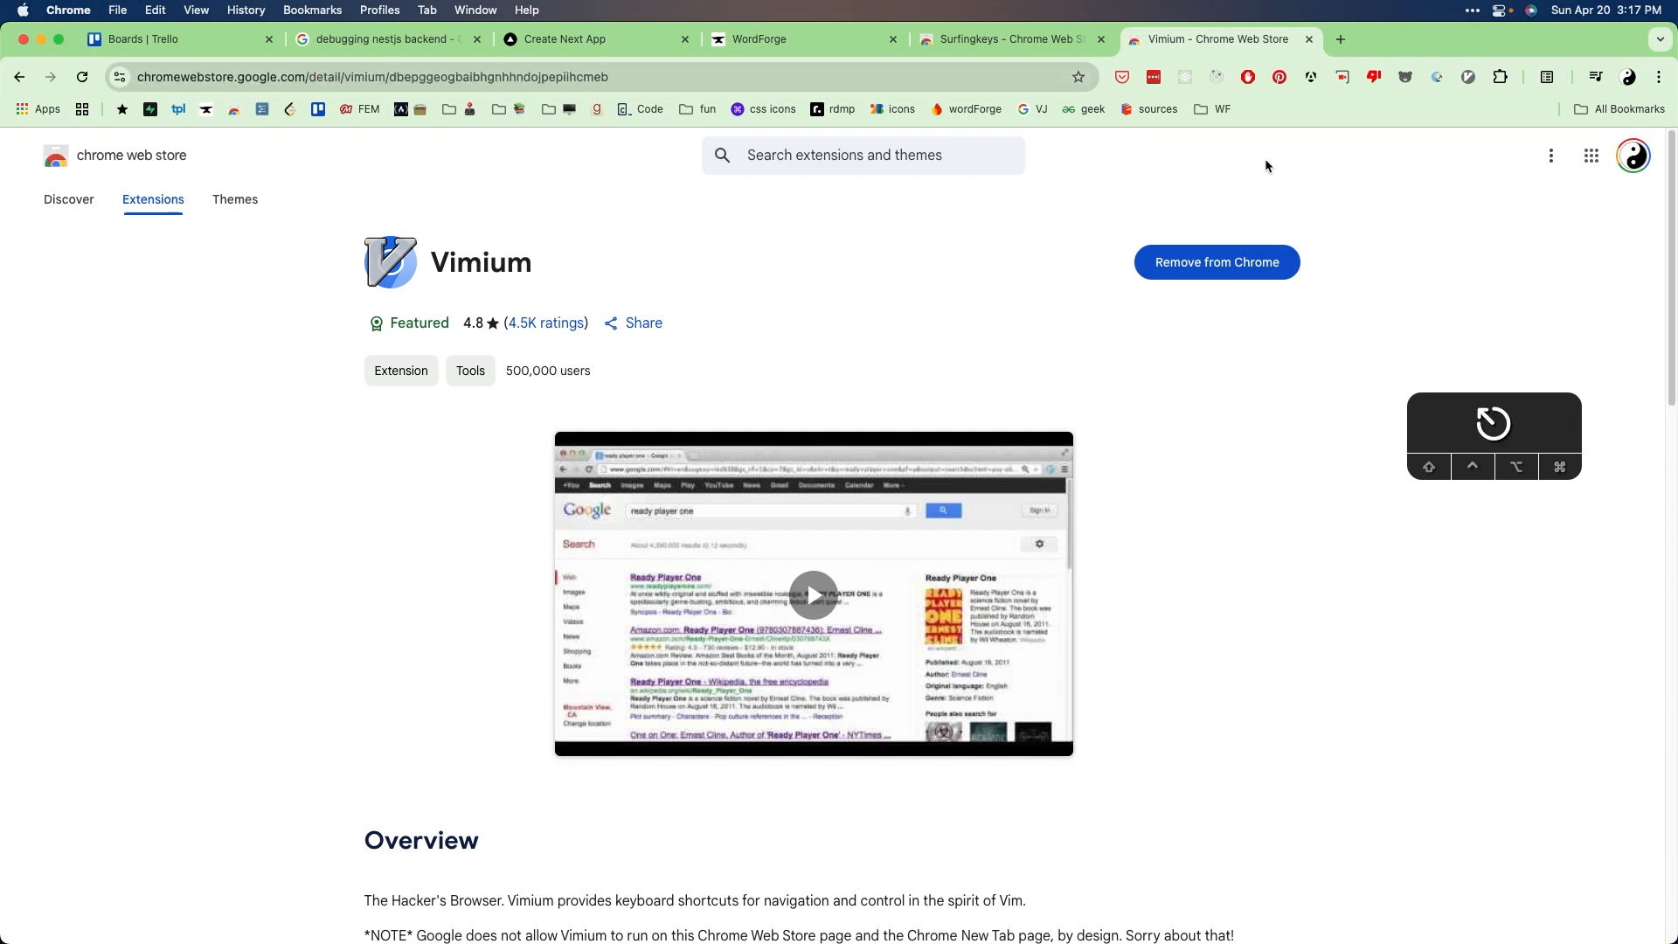
Step: Start a new tab and go to google.com via 'gog' in the address bar
left_click(1341, 41)
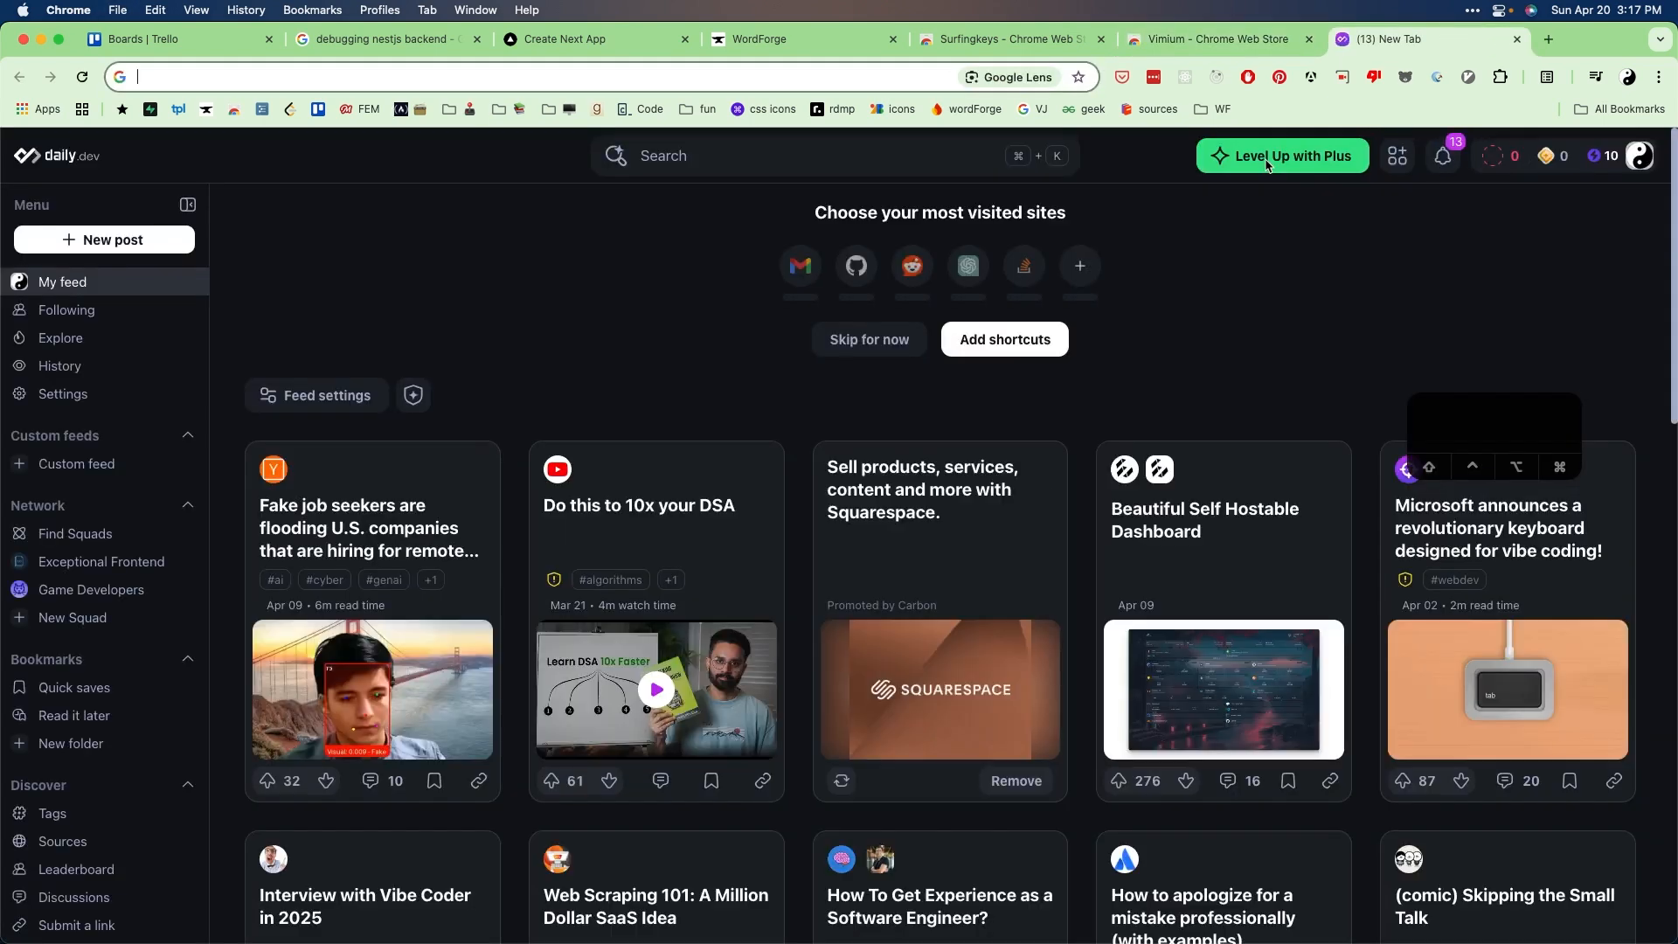
type("gog")
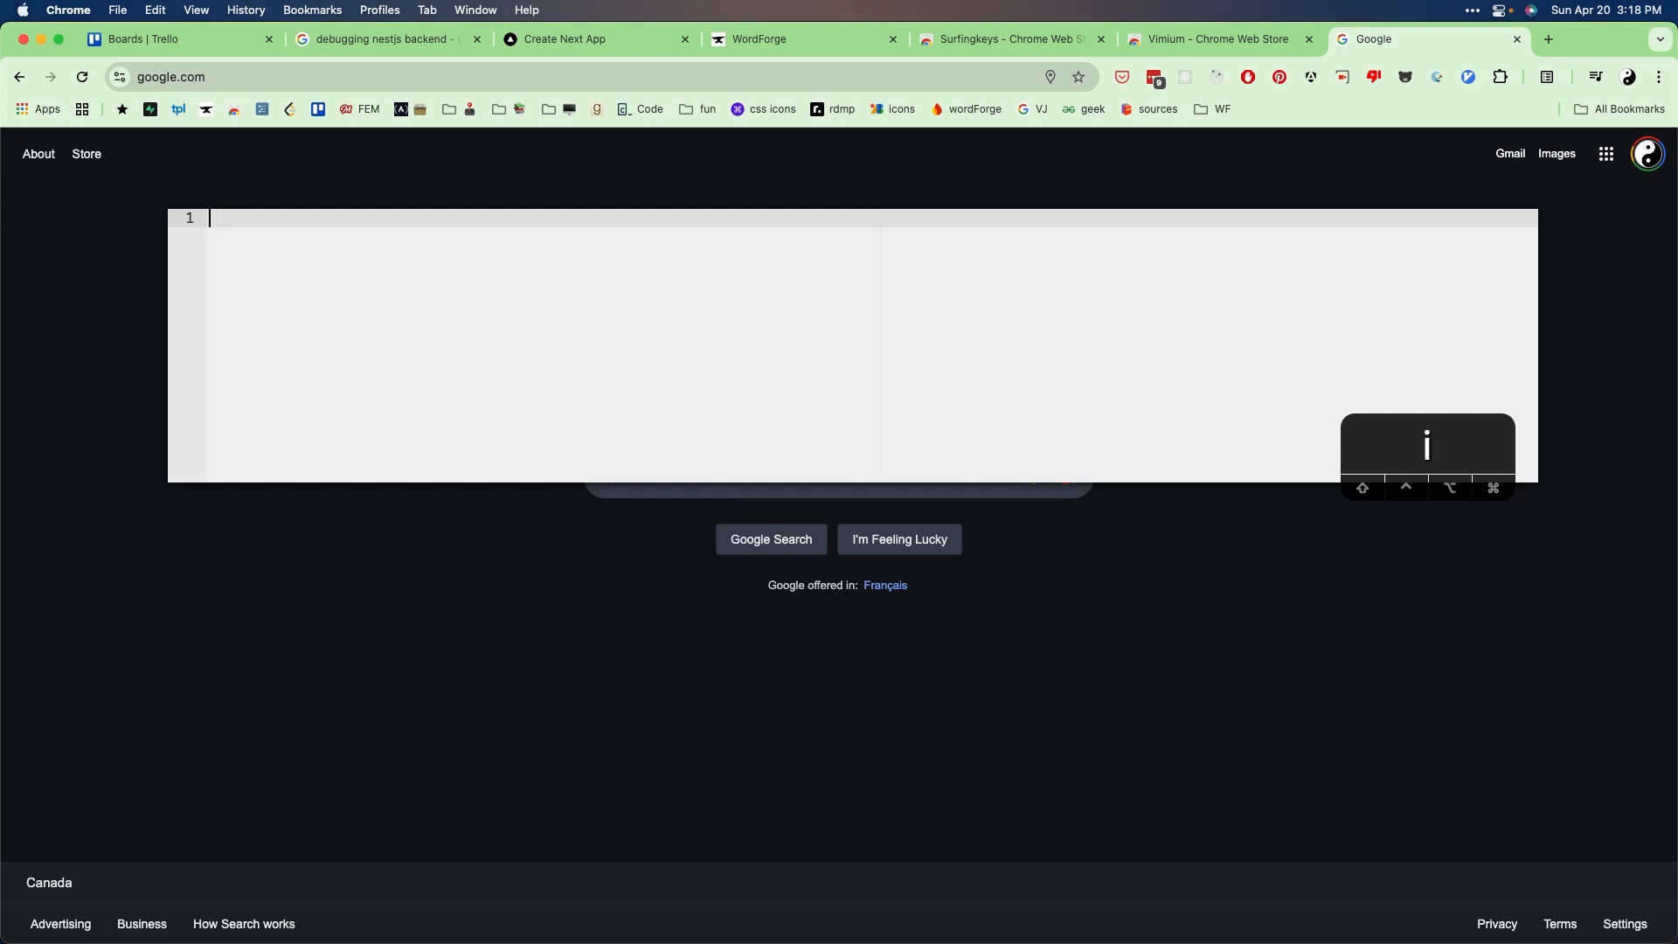
Step: Search Google for 'Nintendo Switch 2' through the floating Vim editor
type("Nintend")
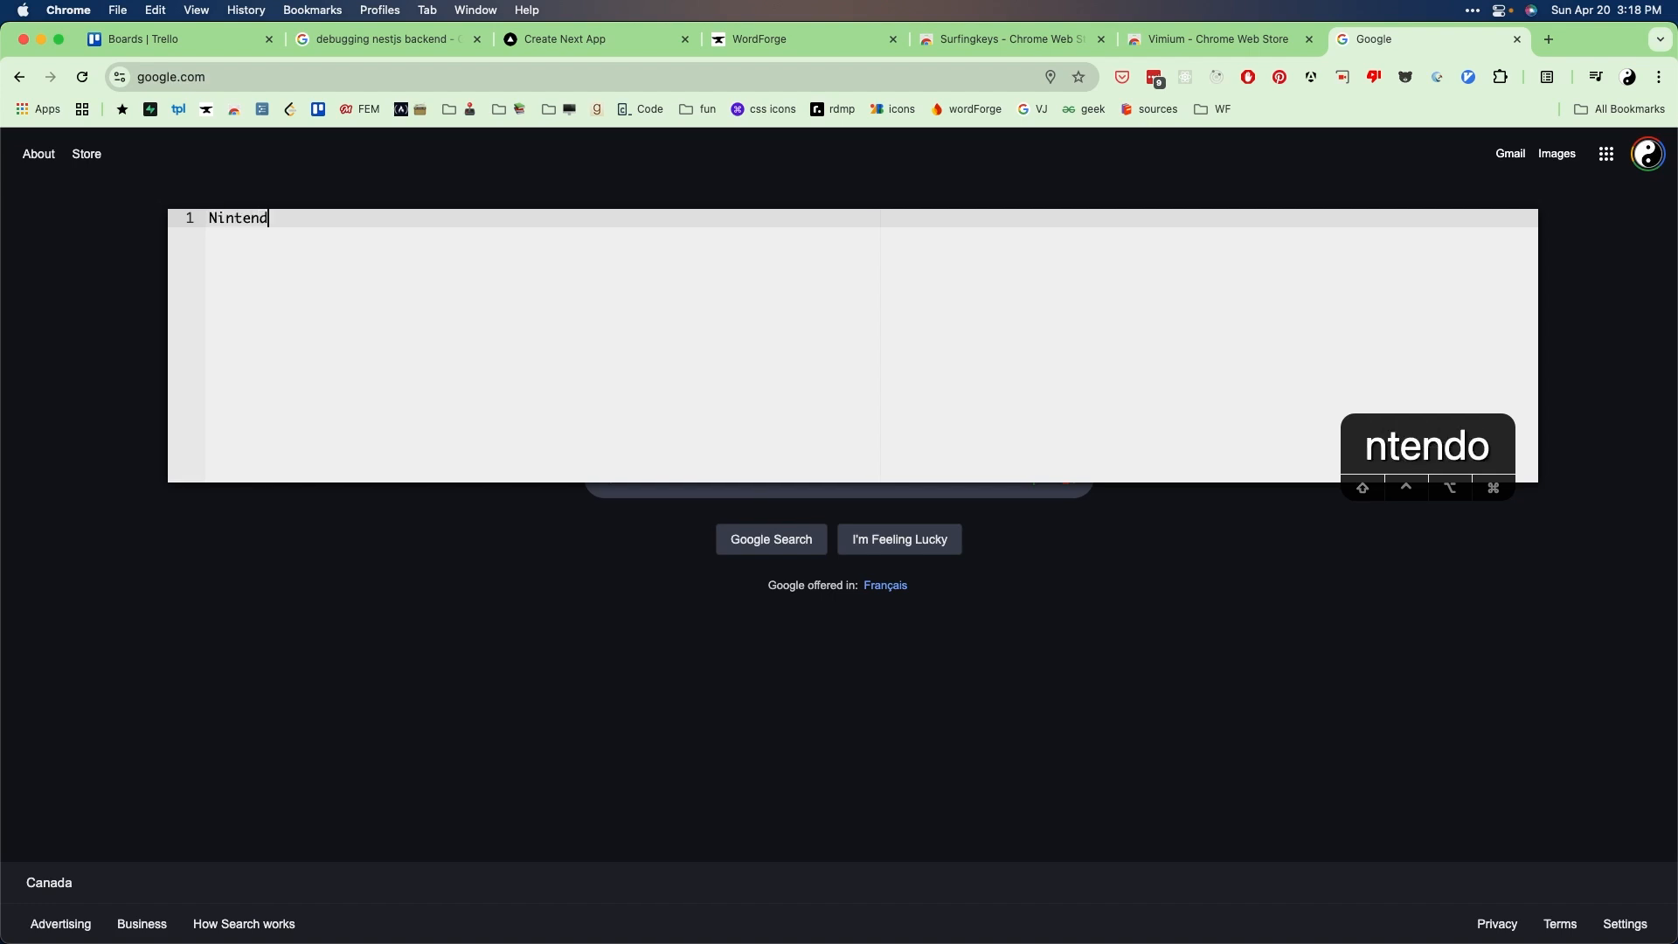
type("Switch 2")
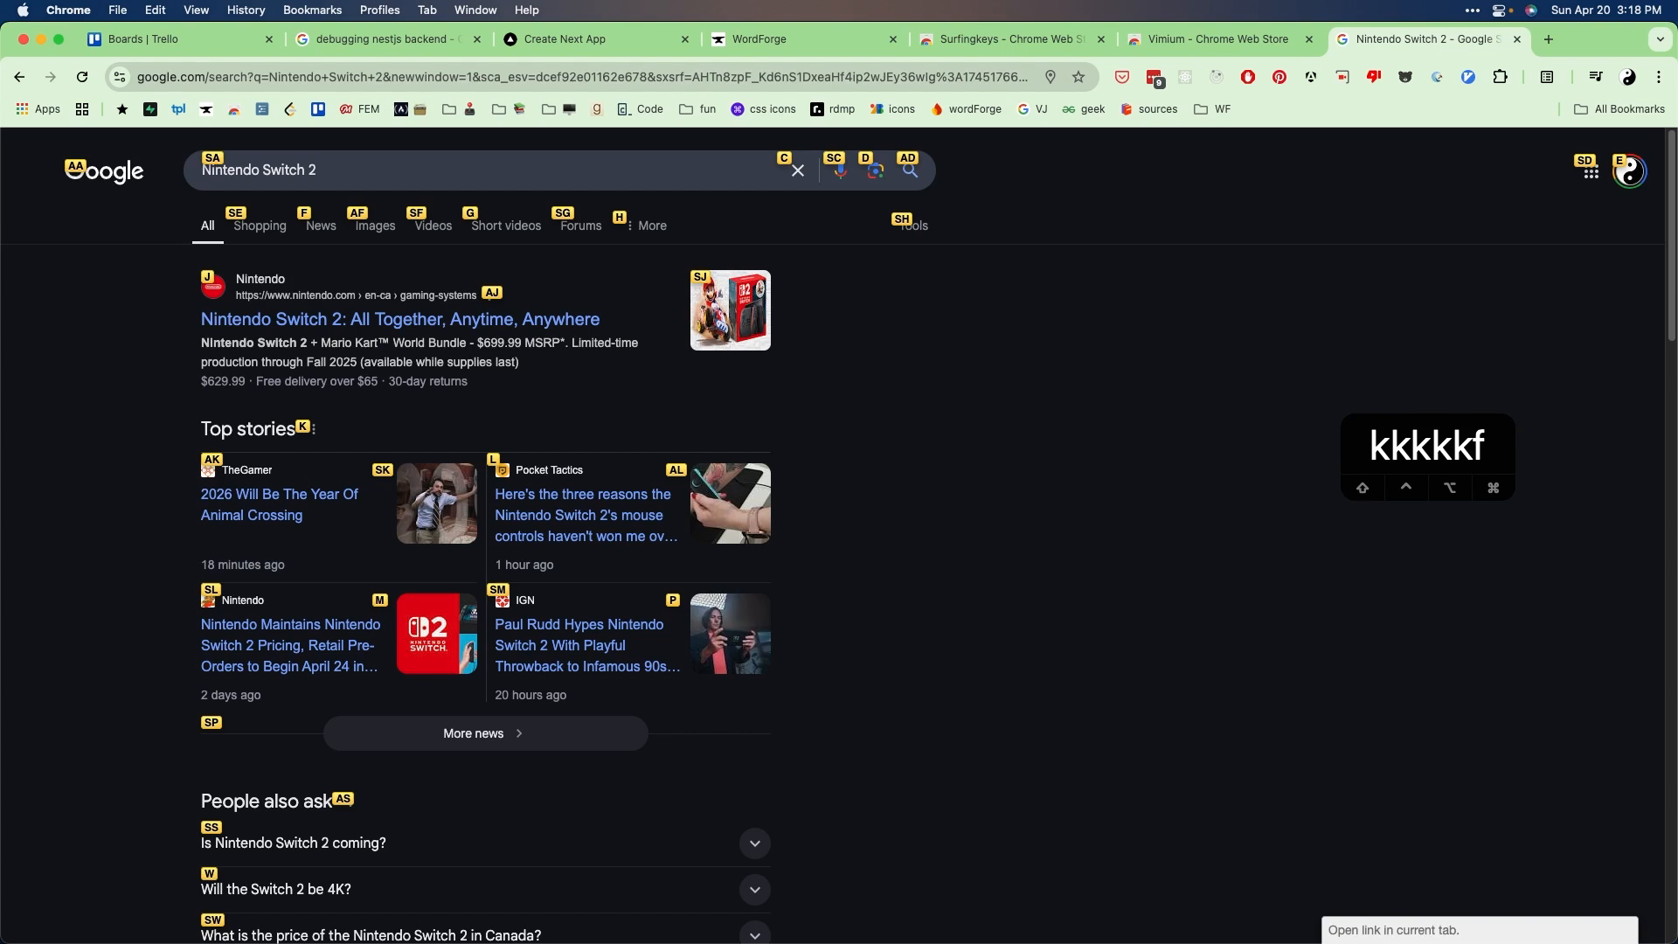
mouse_move(213, 683)
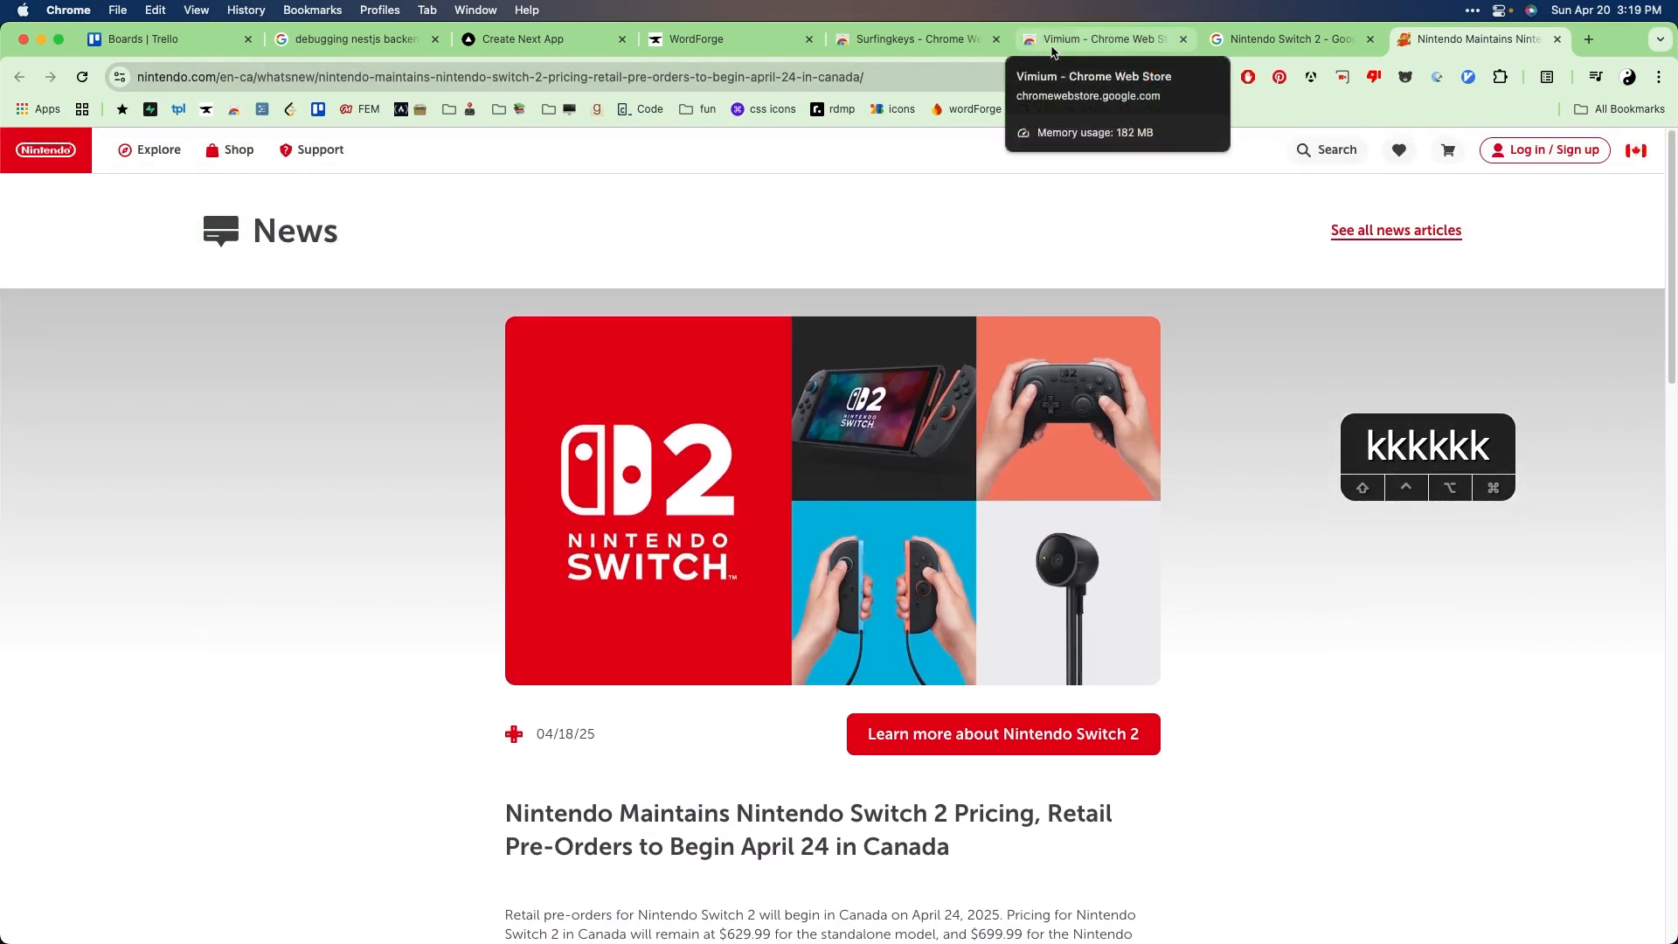
Step: Review the Vimium listing's ratings and details, then move to the Surfingkeys listing
left_click(1098, 39)
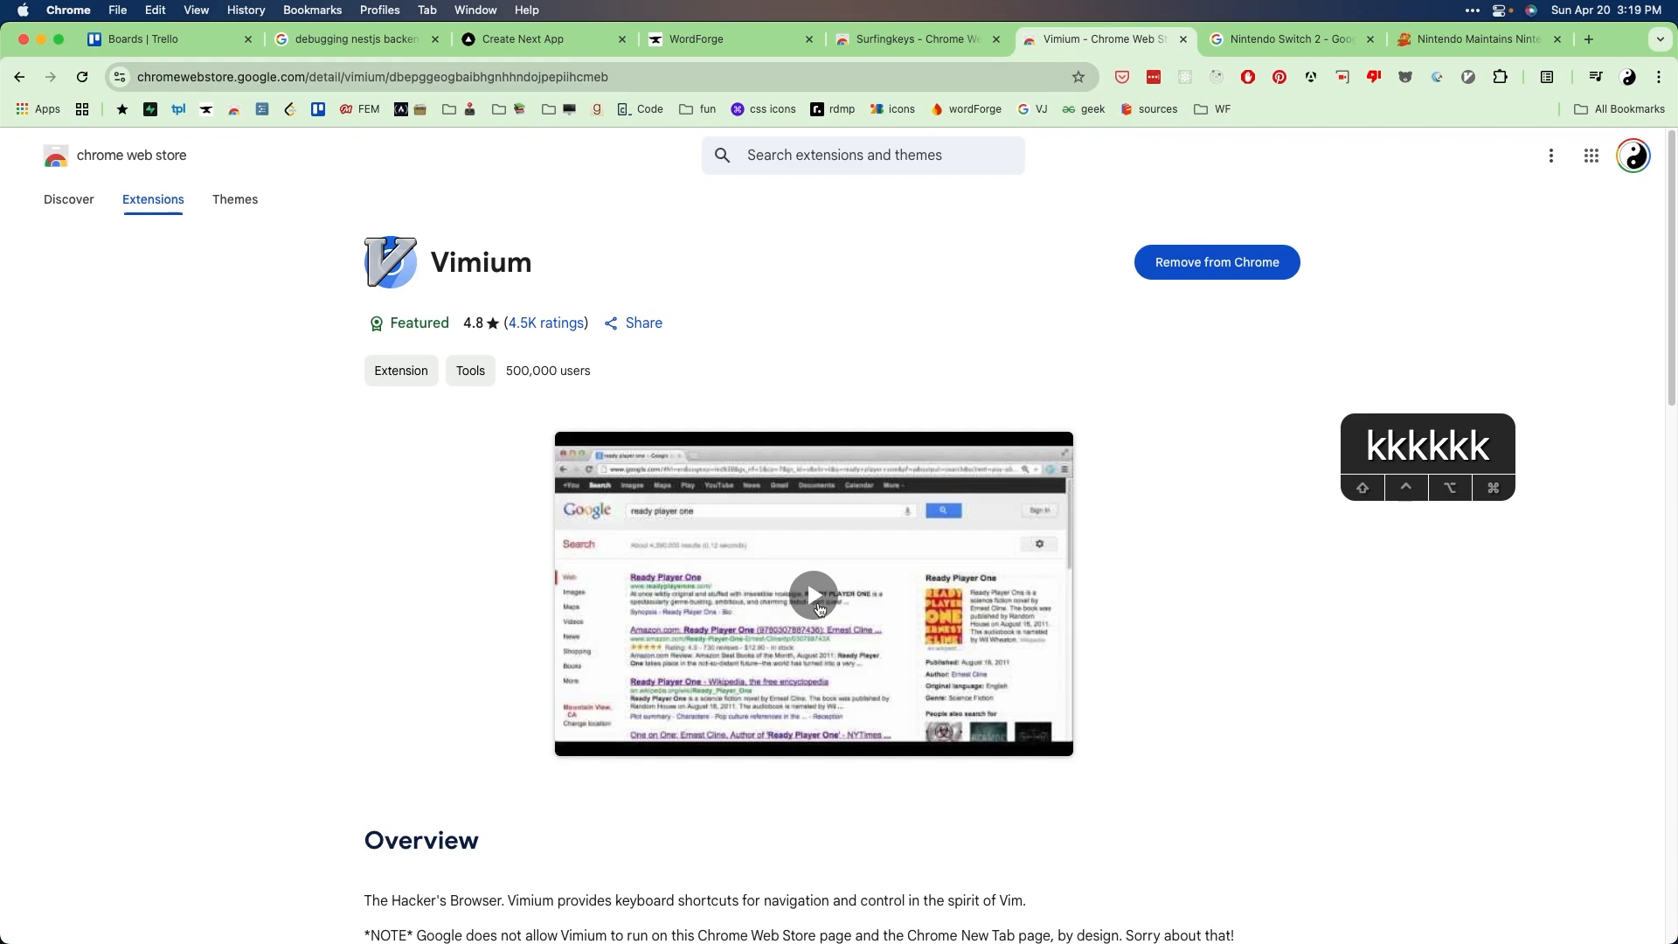
mouse_move(802, 603)
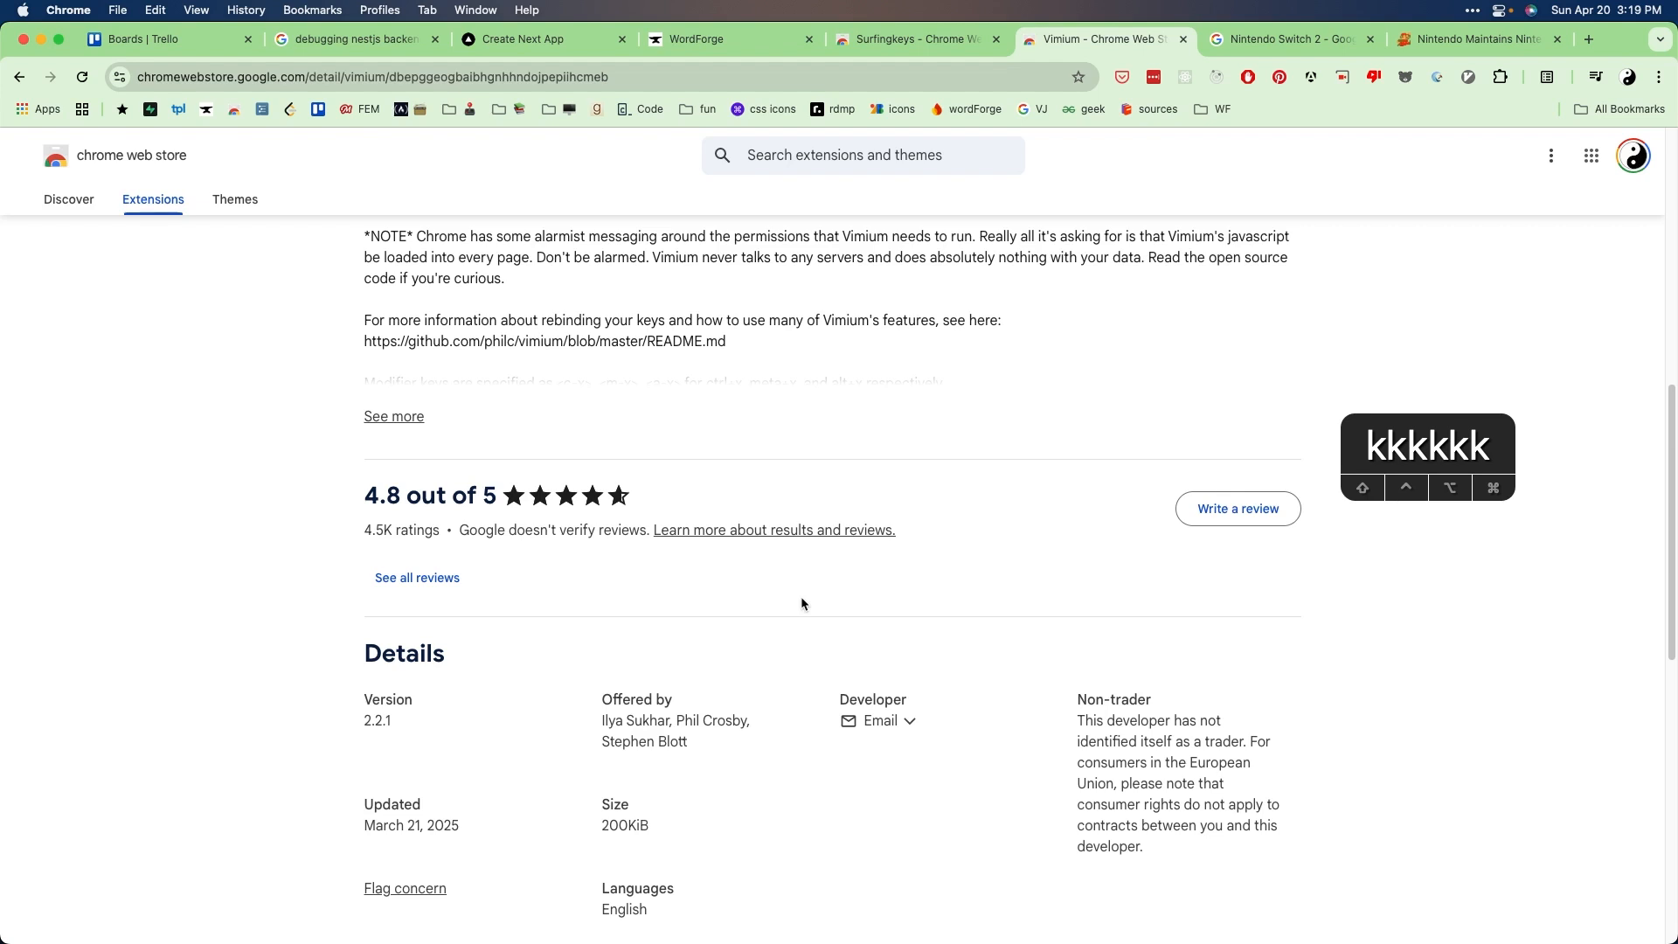
mouse_move(1332, 137)
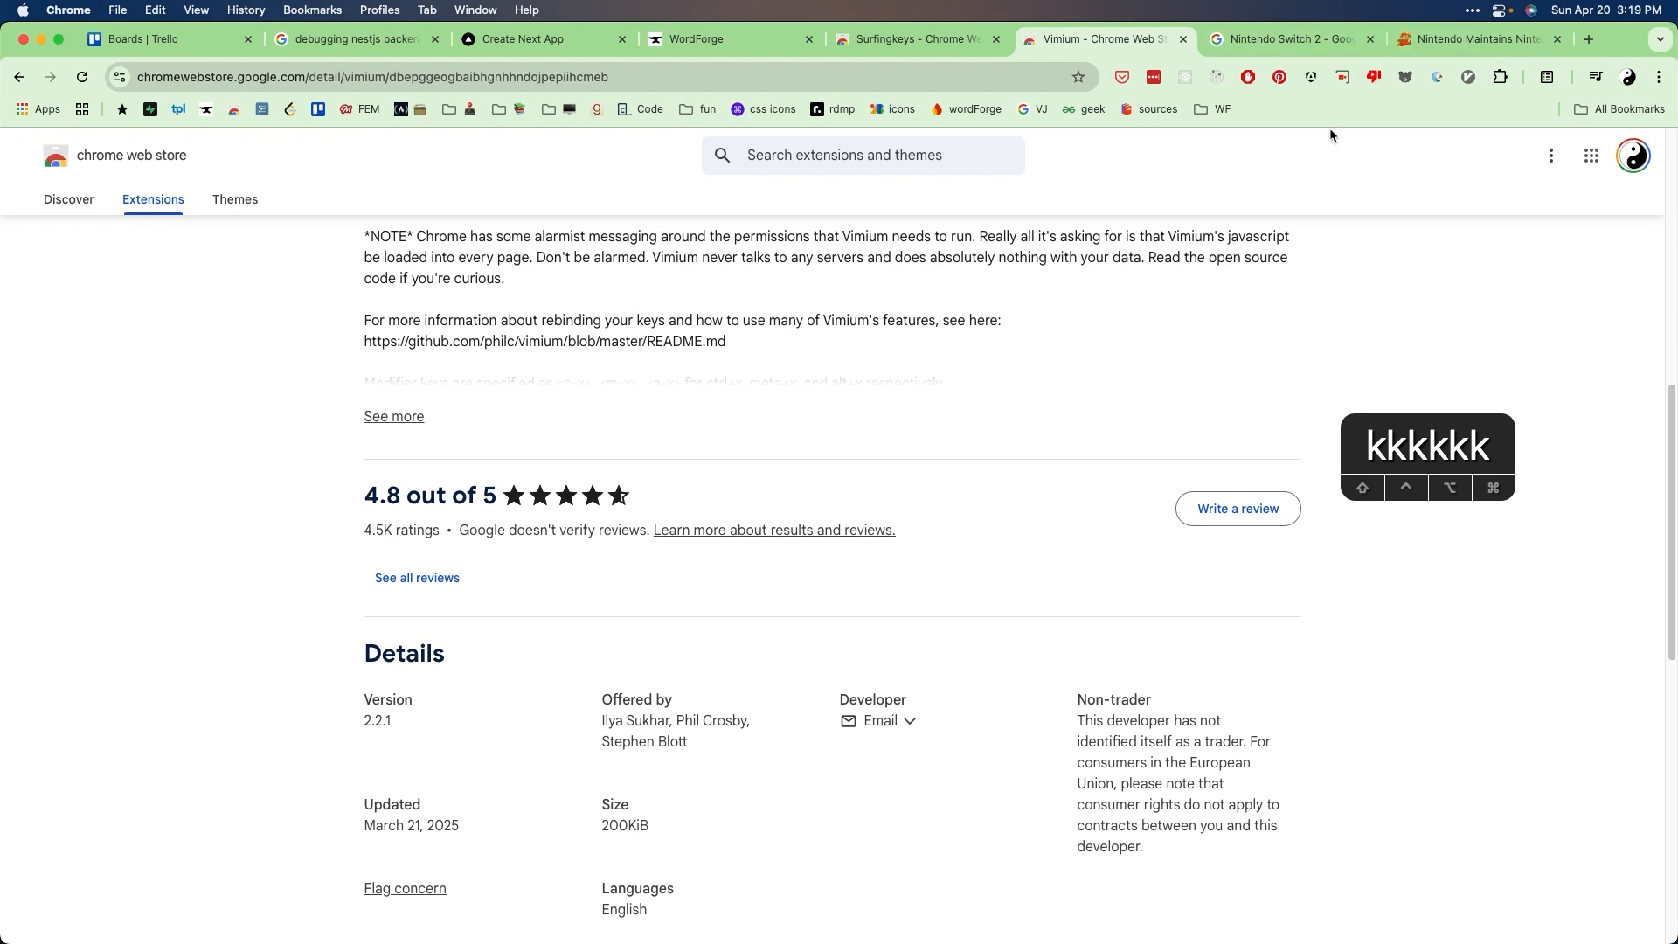
mouse_move(1297, 138)
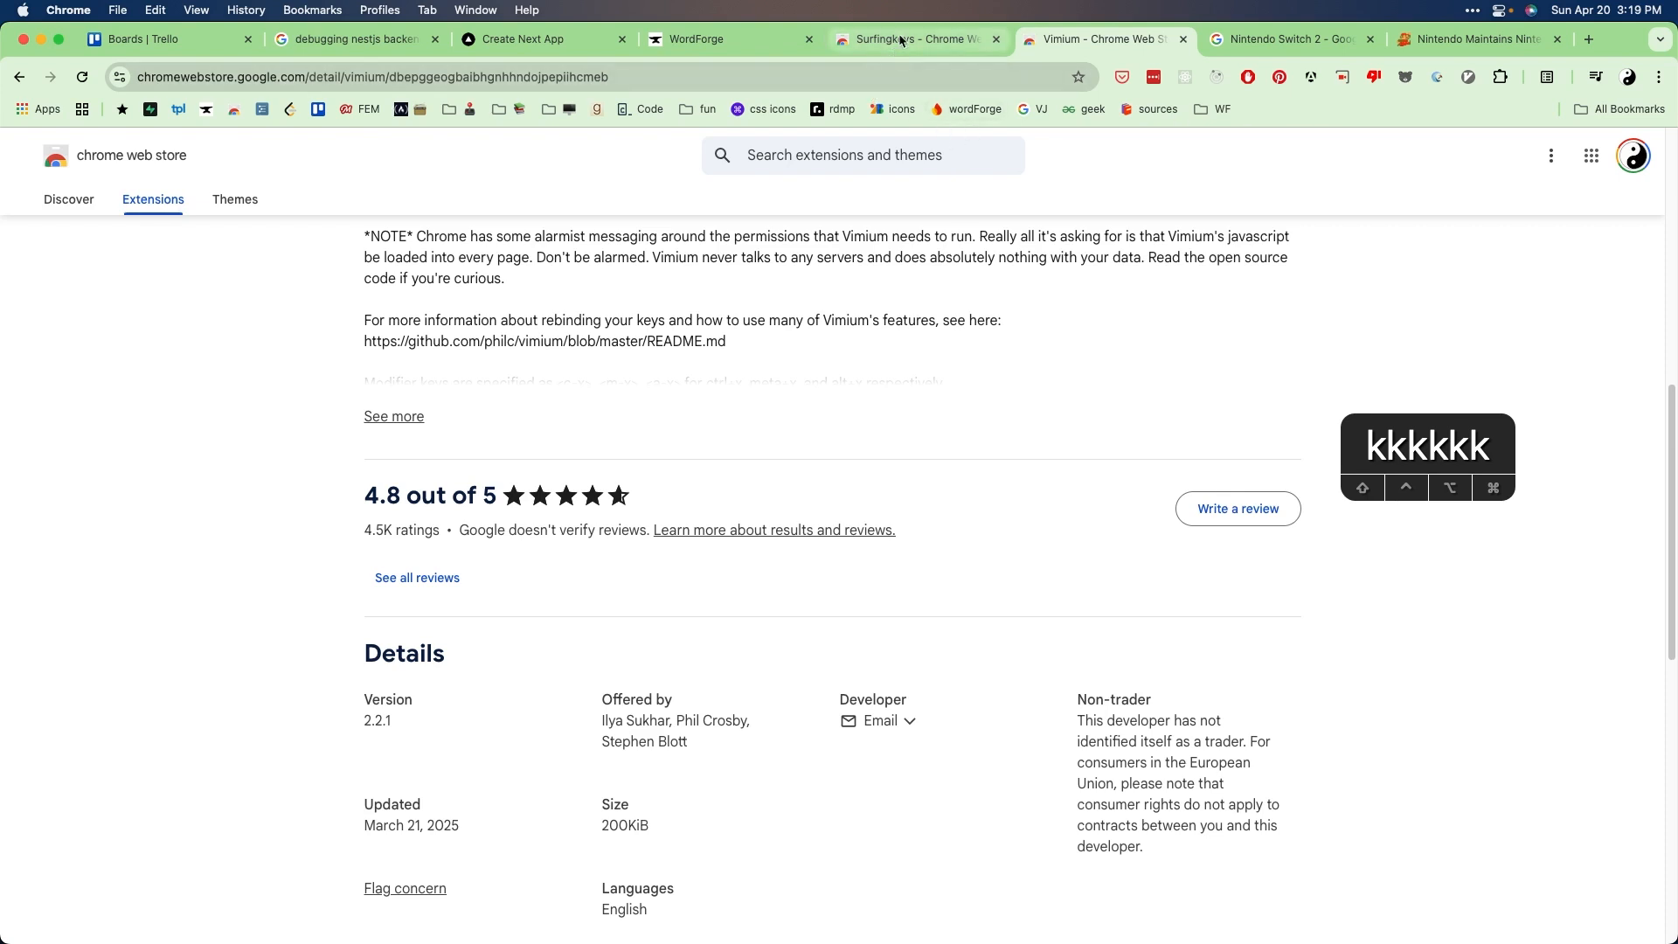
left_click(912, 39)
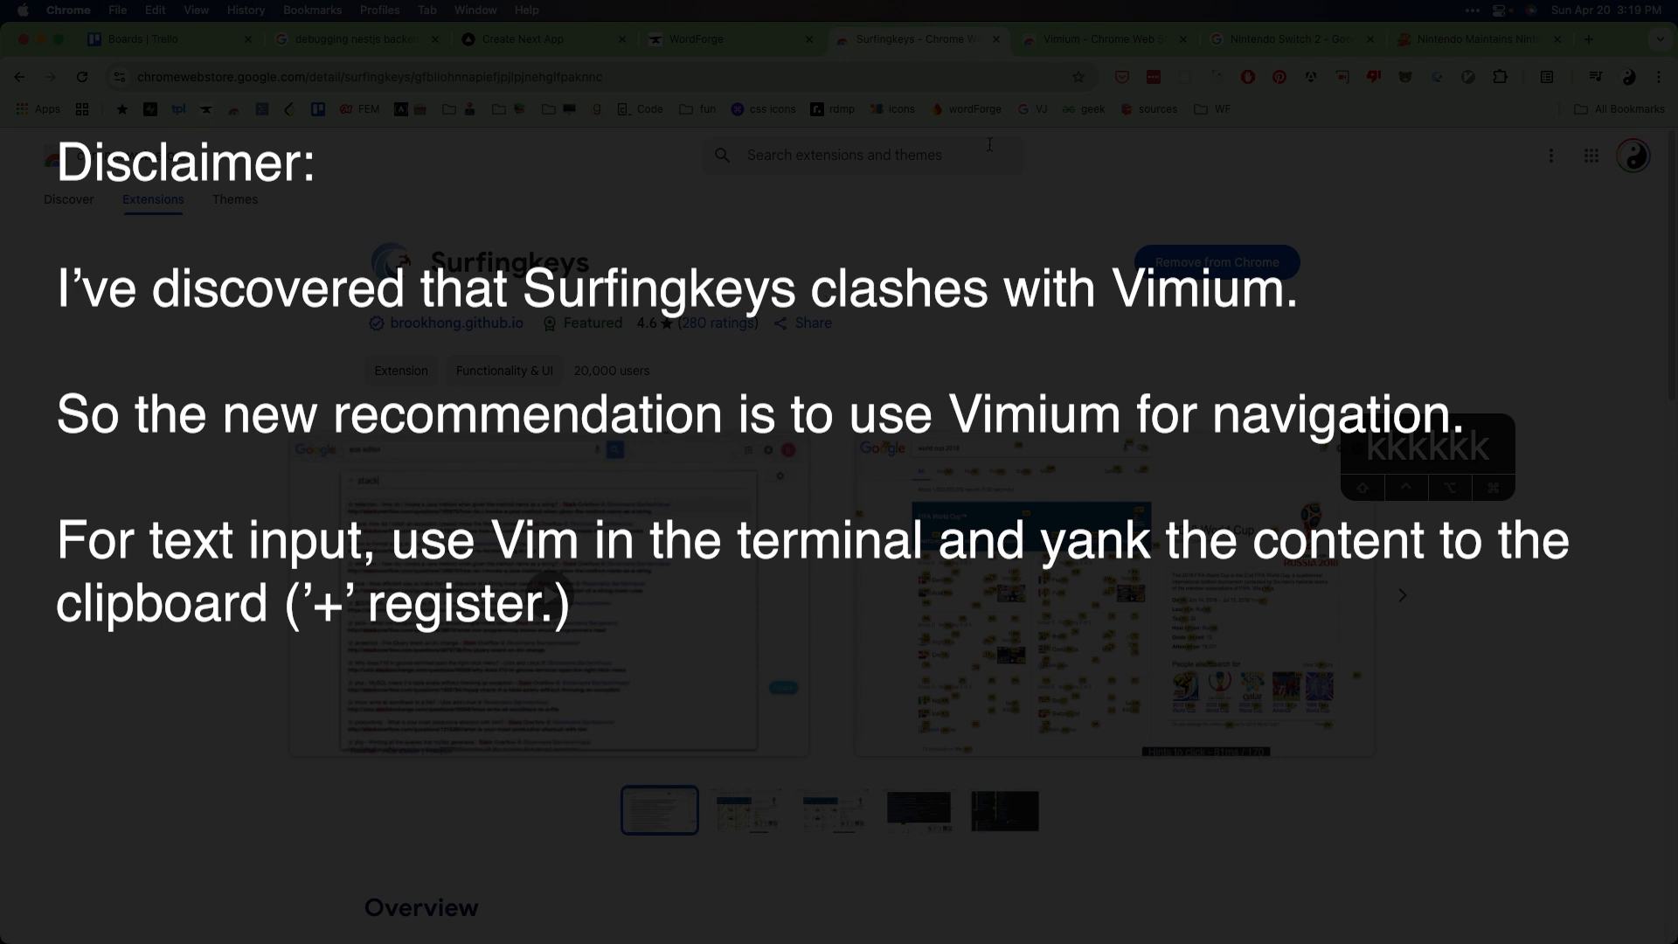
mouse_move(537, 217)
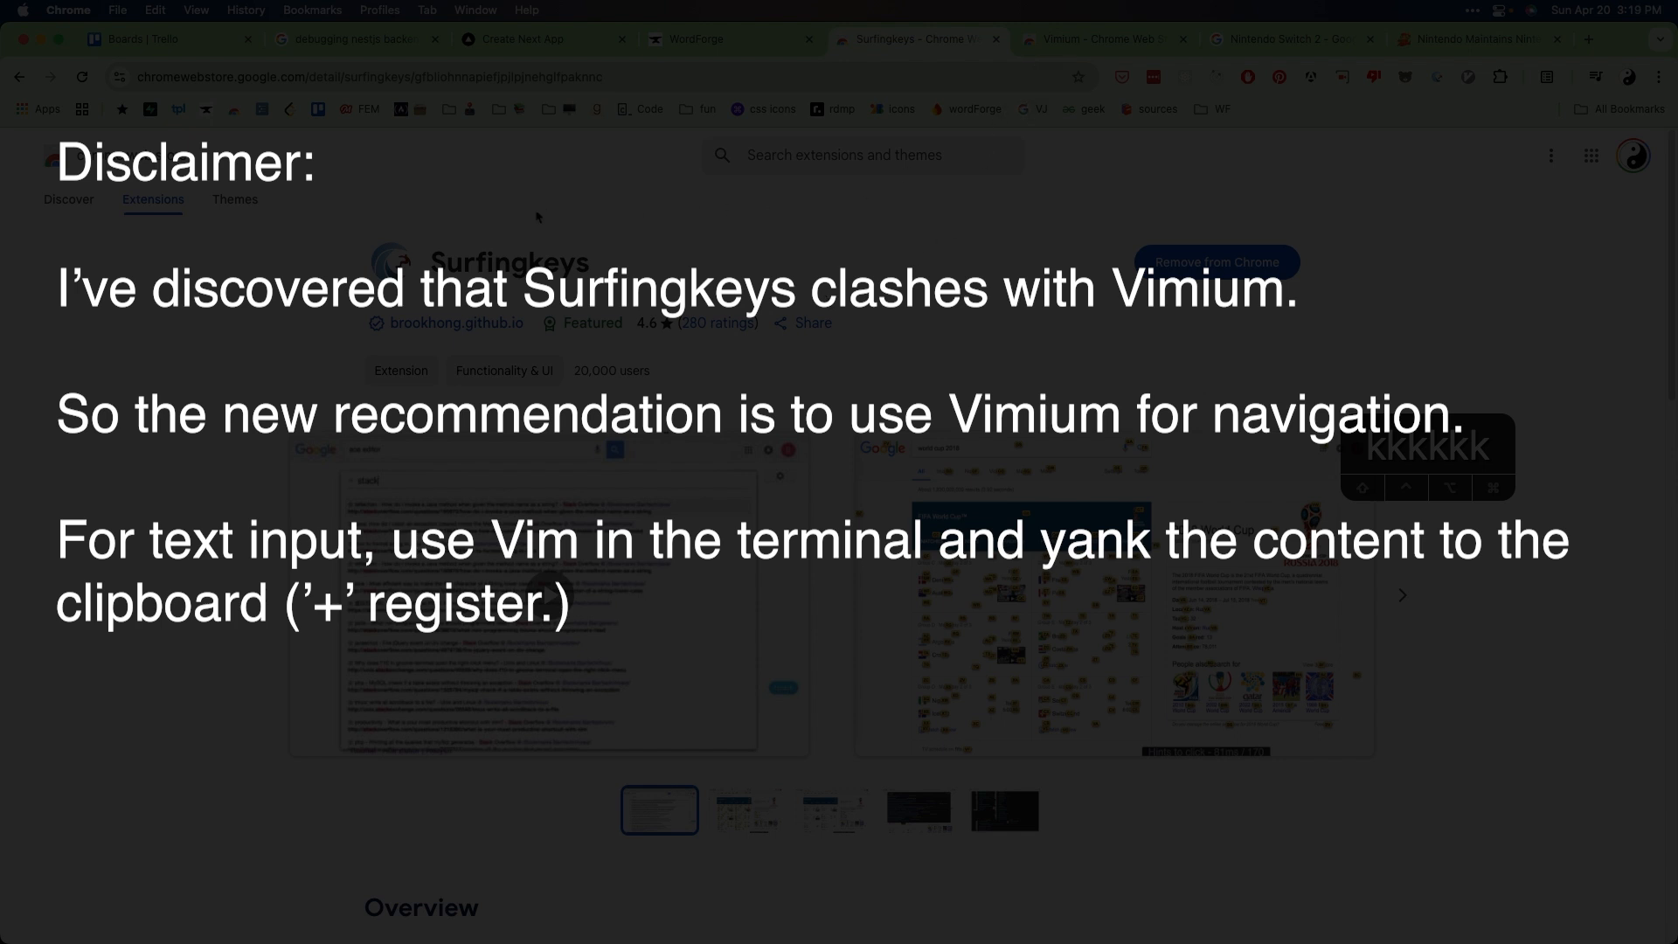
mouse_move(1067, 95)
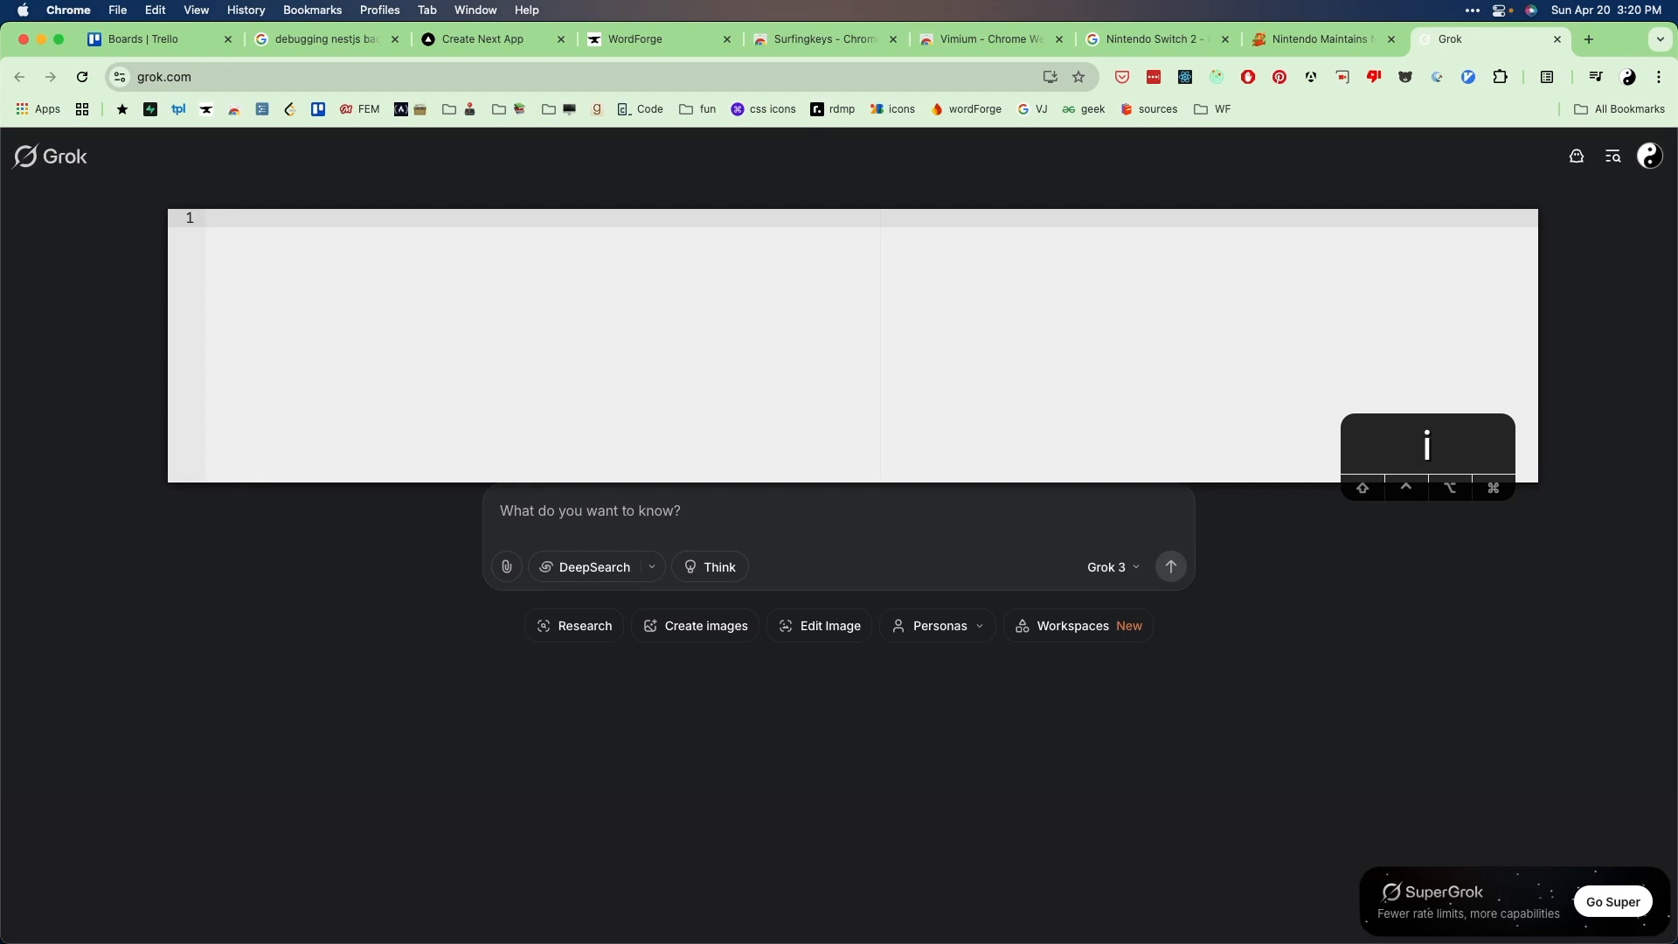
Step: Ask Grok for a list of the best JRPGs on Nintendo Switch via the floating Vim editor
type("What are")
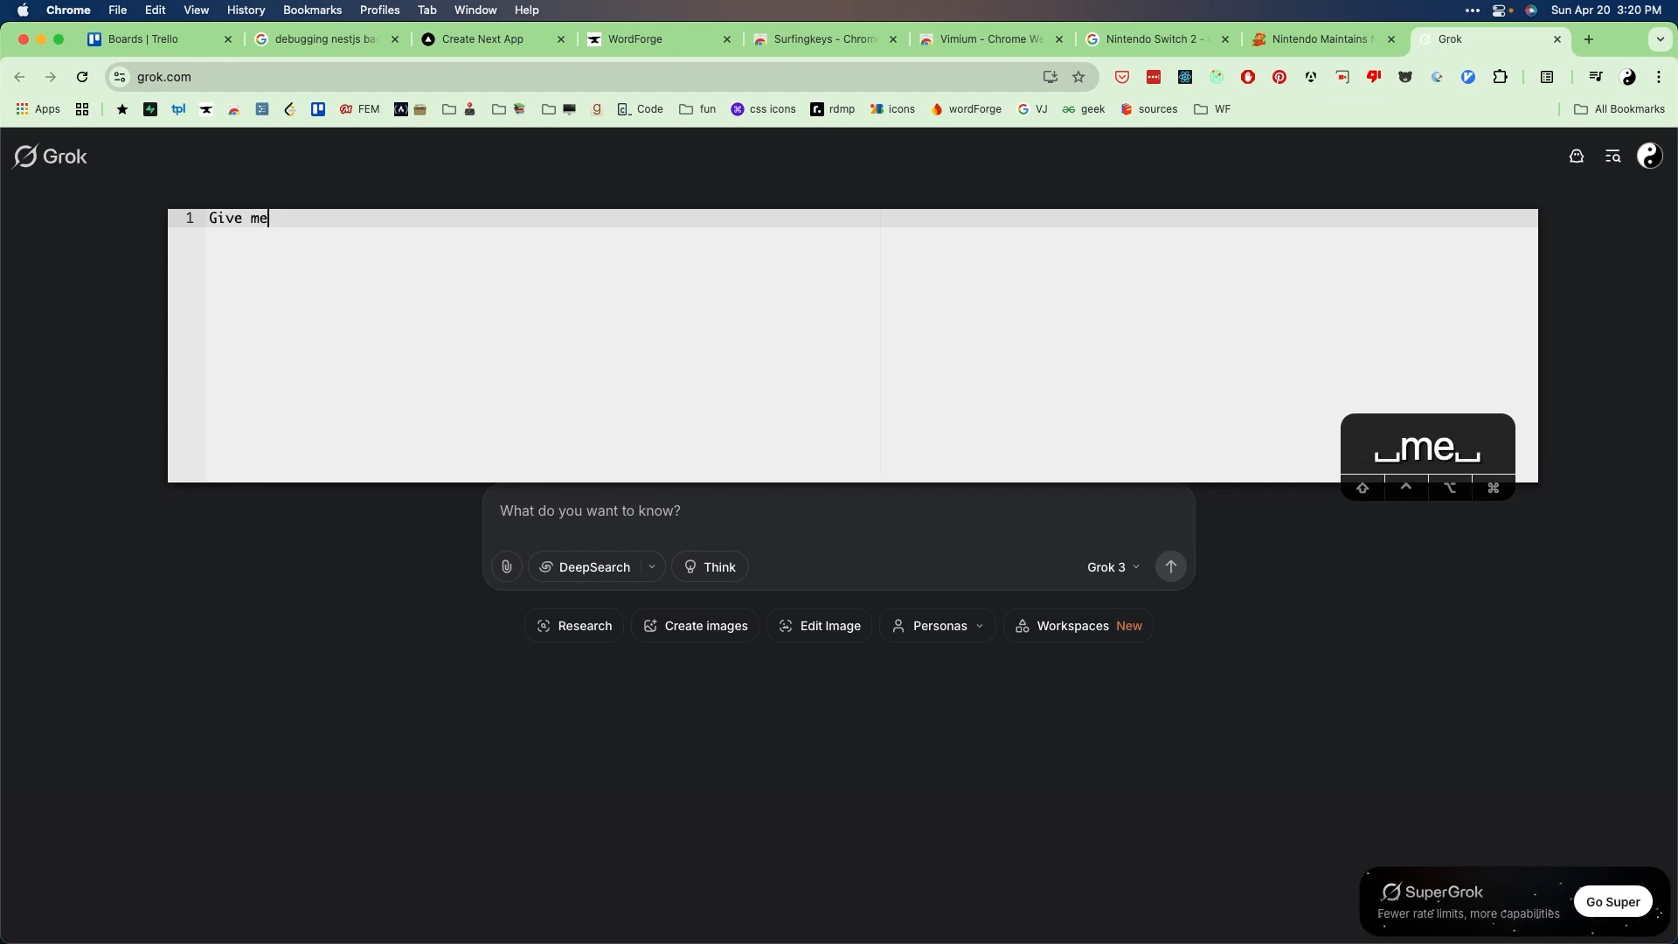
type("a list of the best")
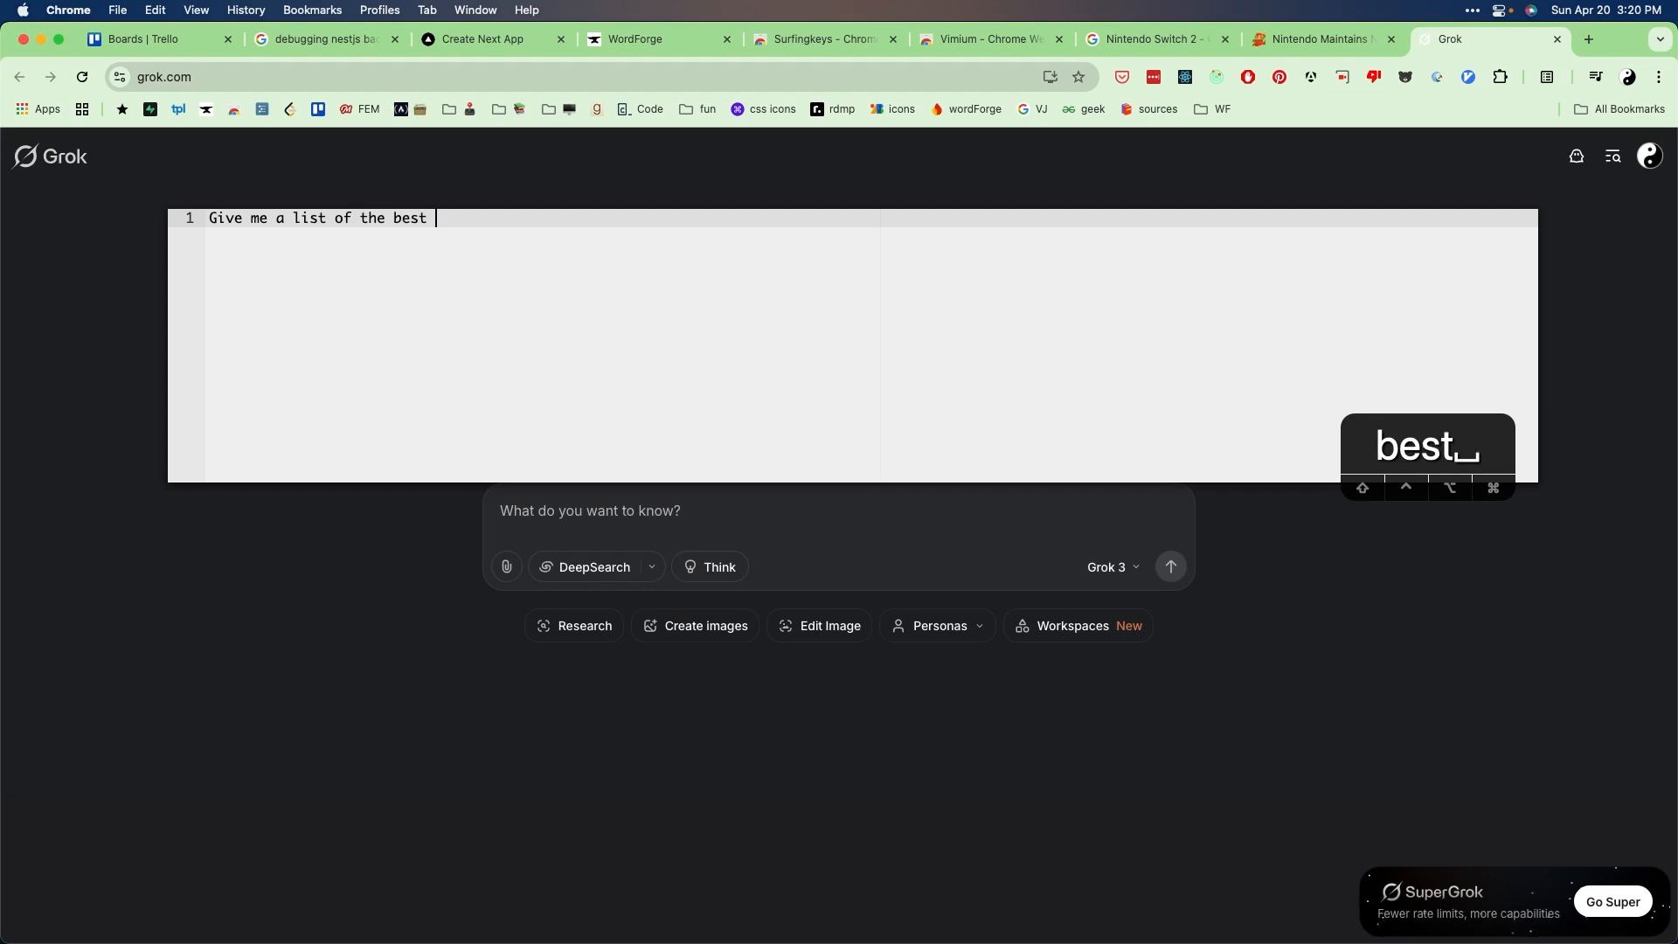
type("JRPGS")
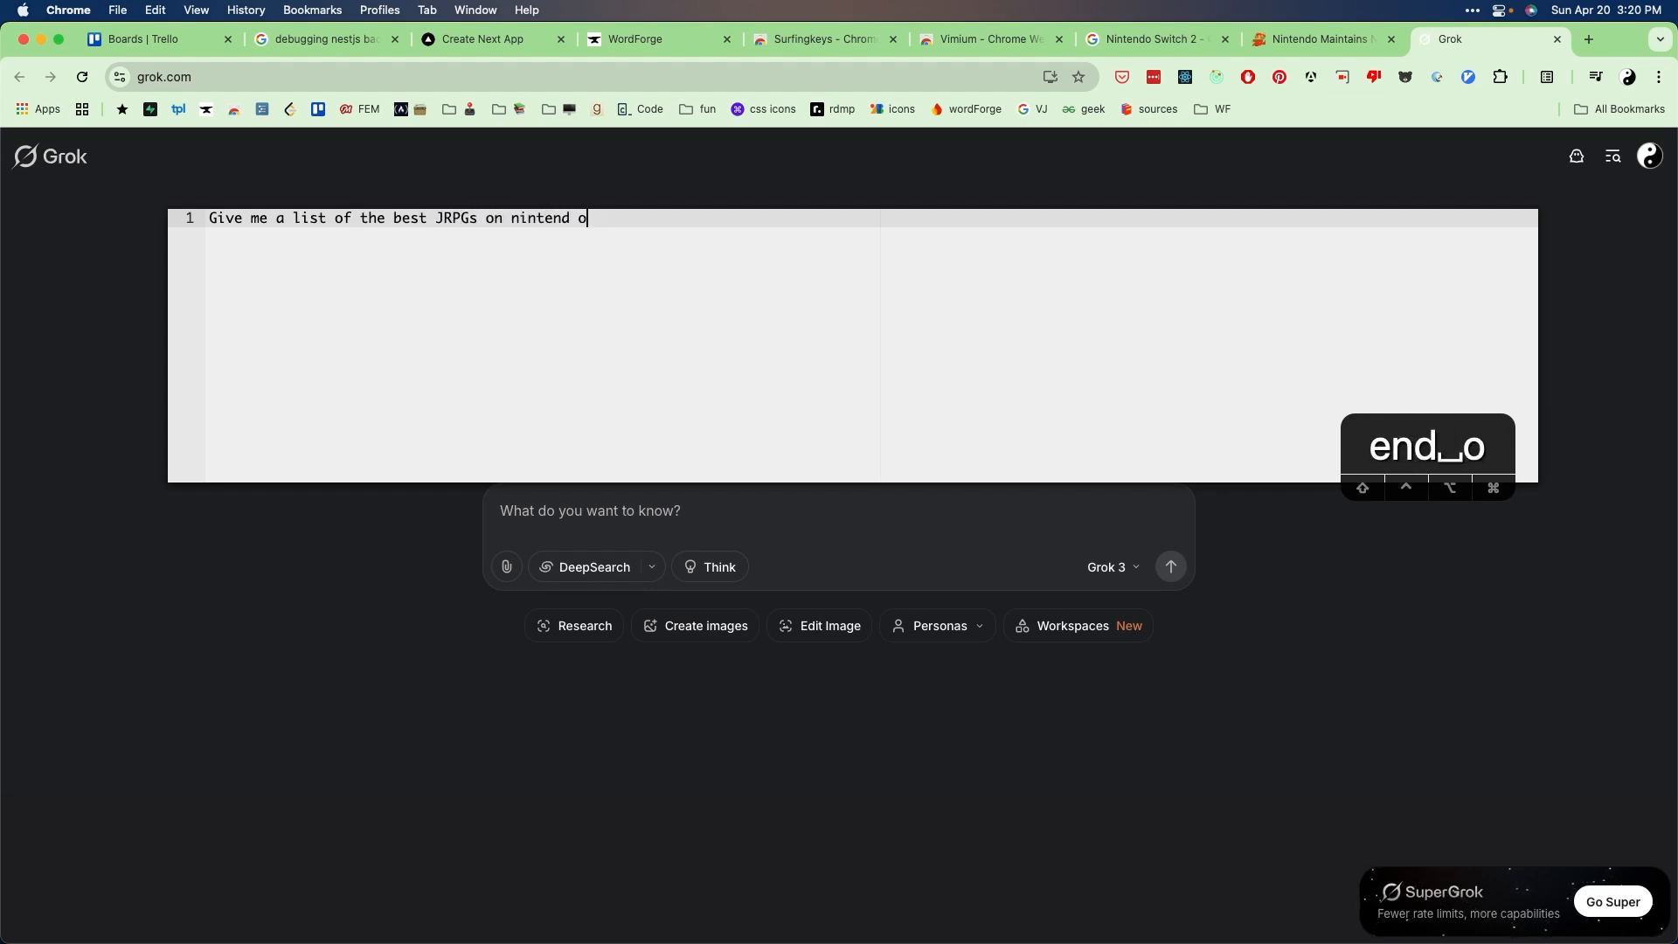
type("switch")
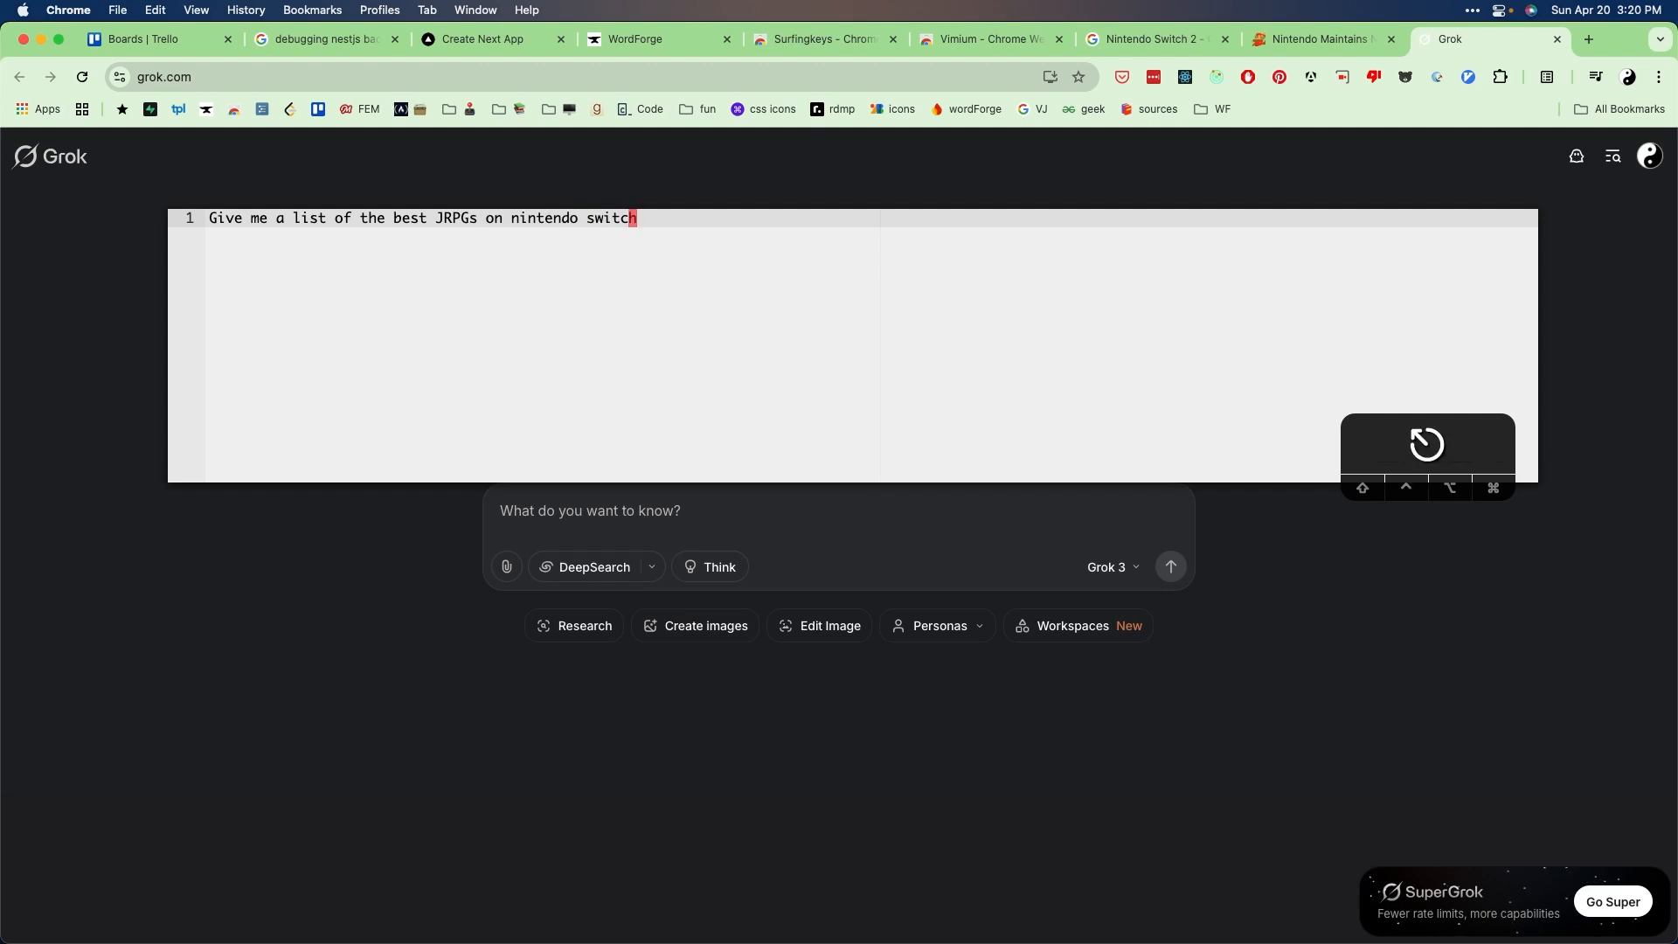
left_click(1169, 567)
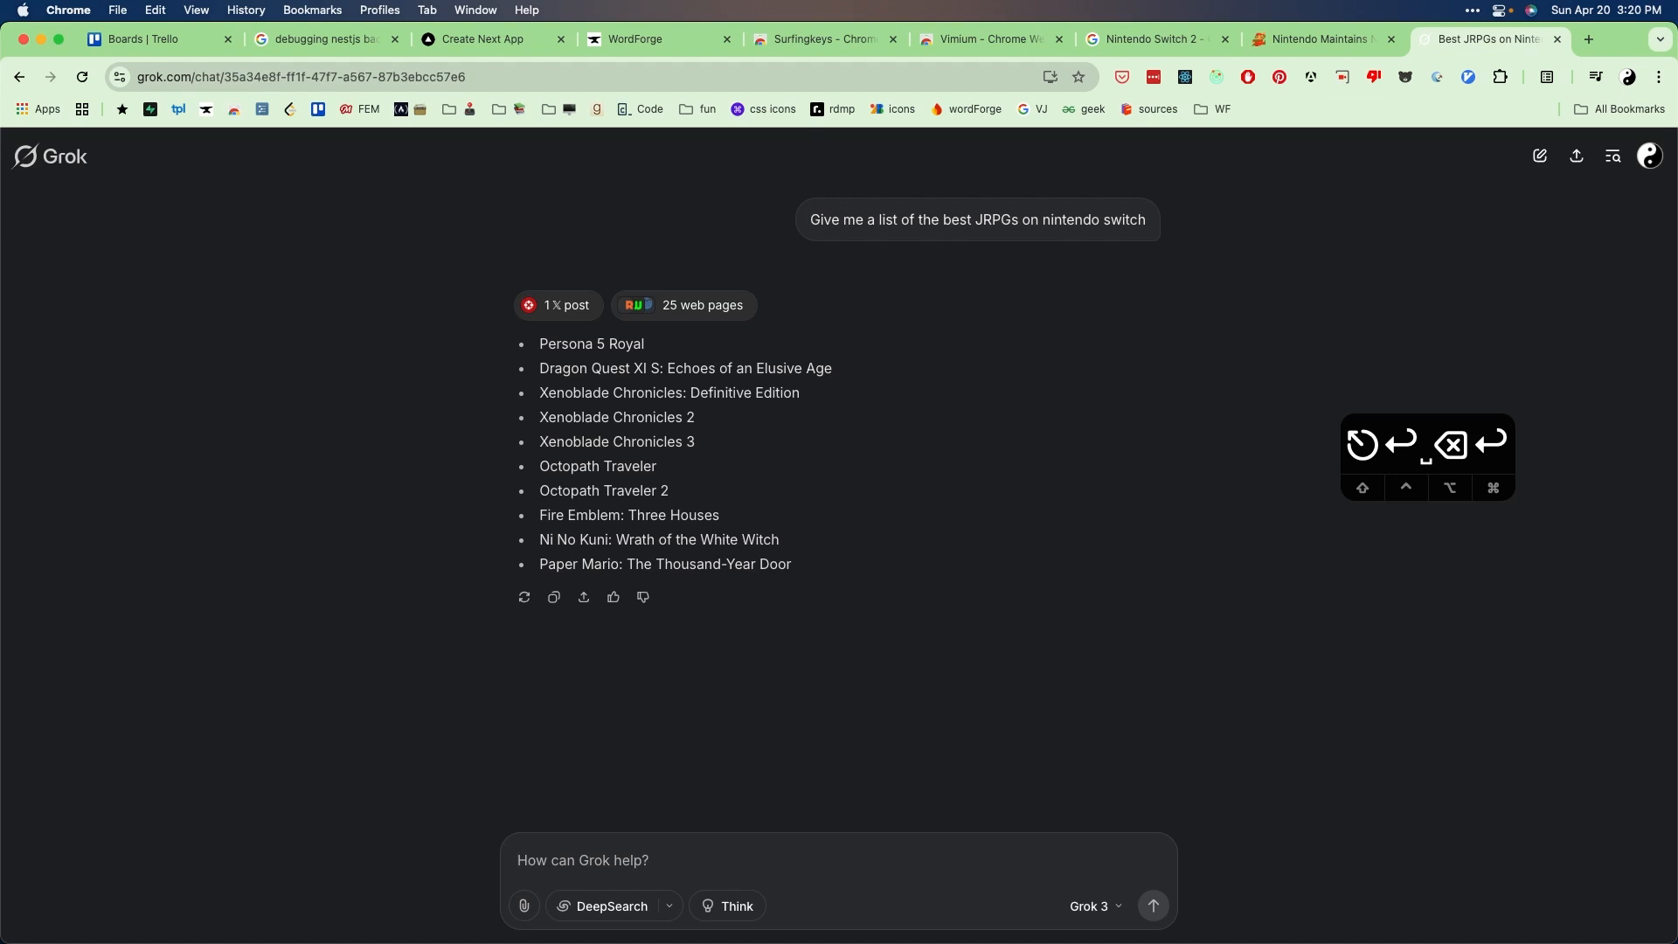
left_click(584, 860)
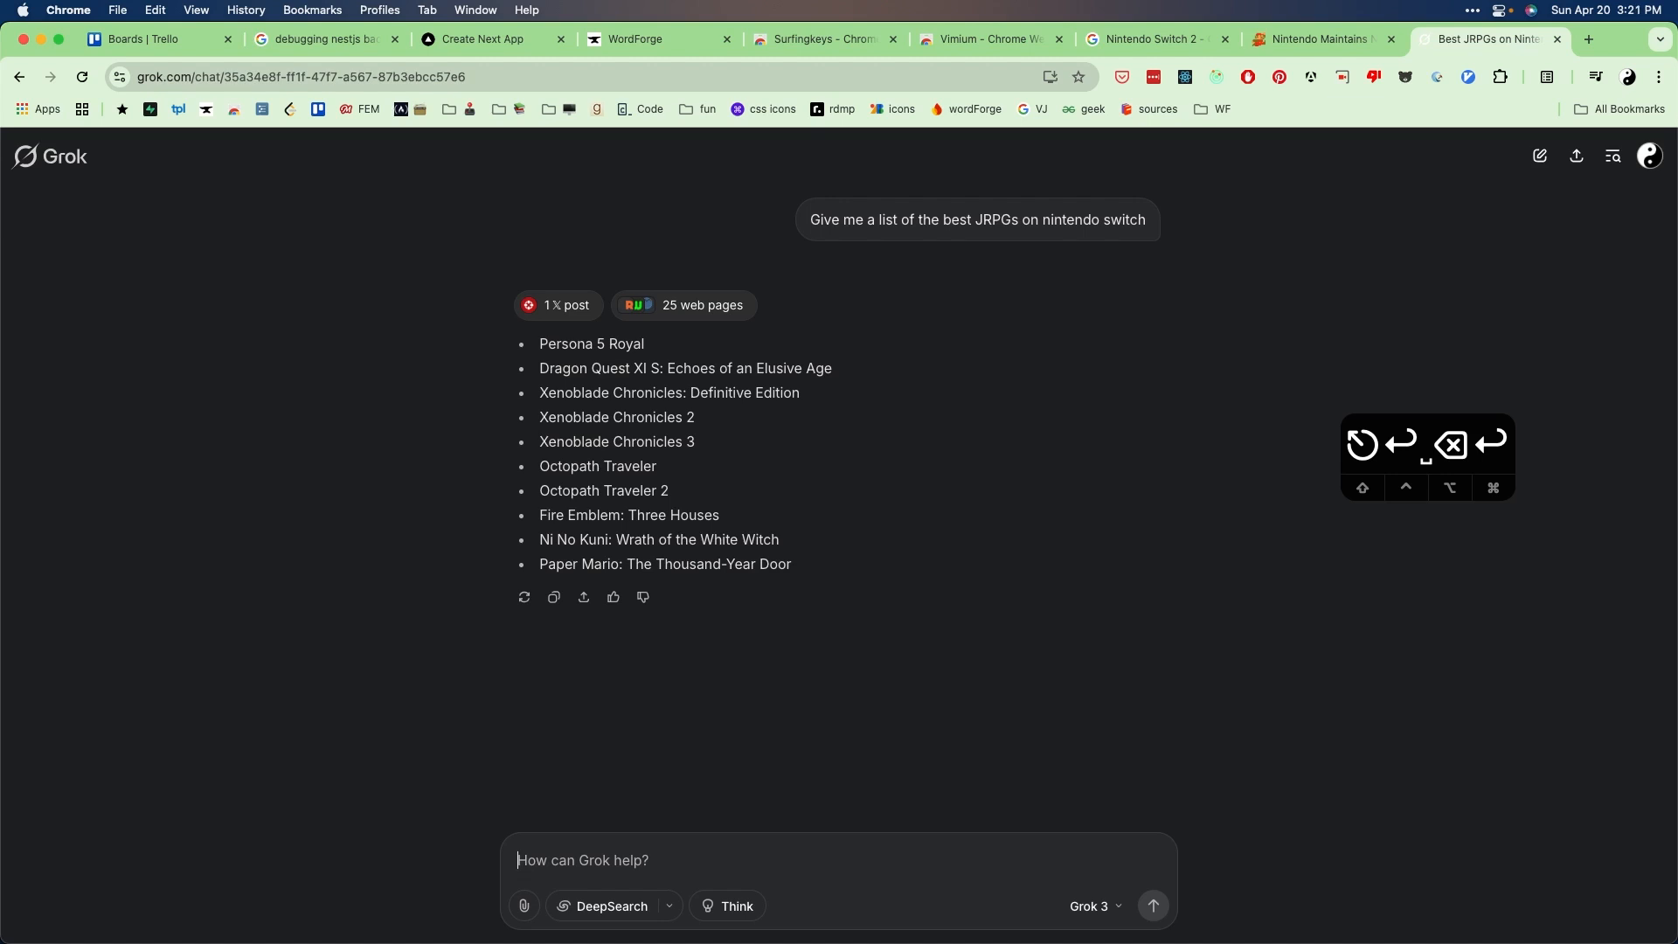